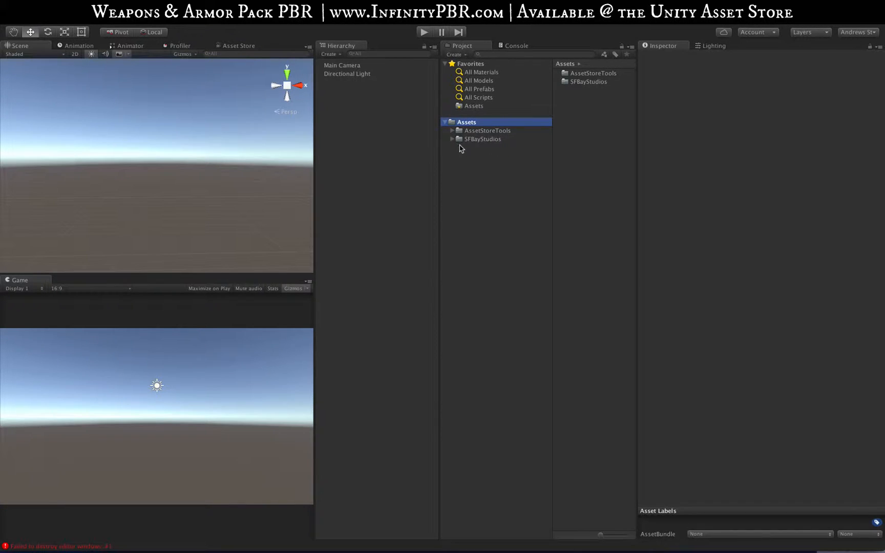
# Expand SFBayStudios > SFB Weapons & Armor, then its Game Ready Files and Customizable Files folders
pyautogui.click(452, 139)
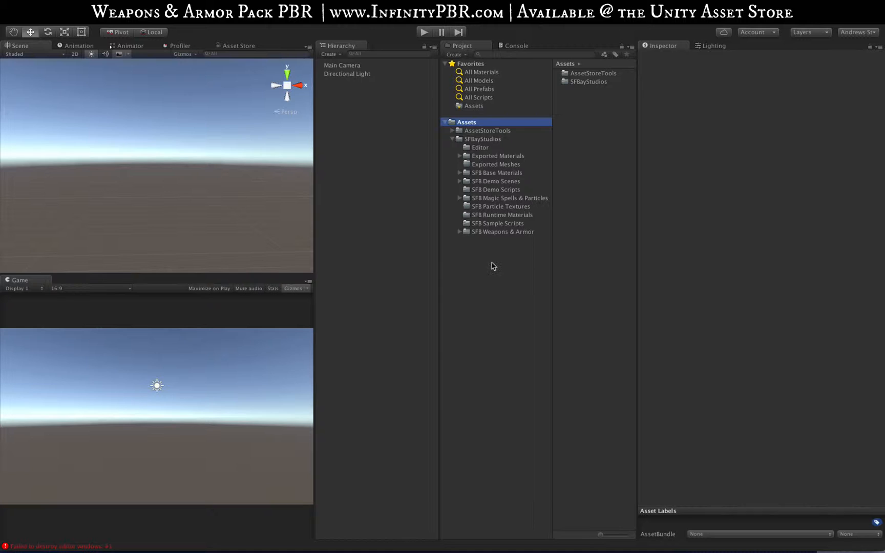
pyautogui.moveTo(494, 167)
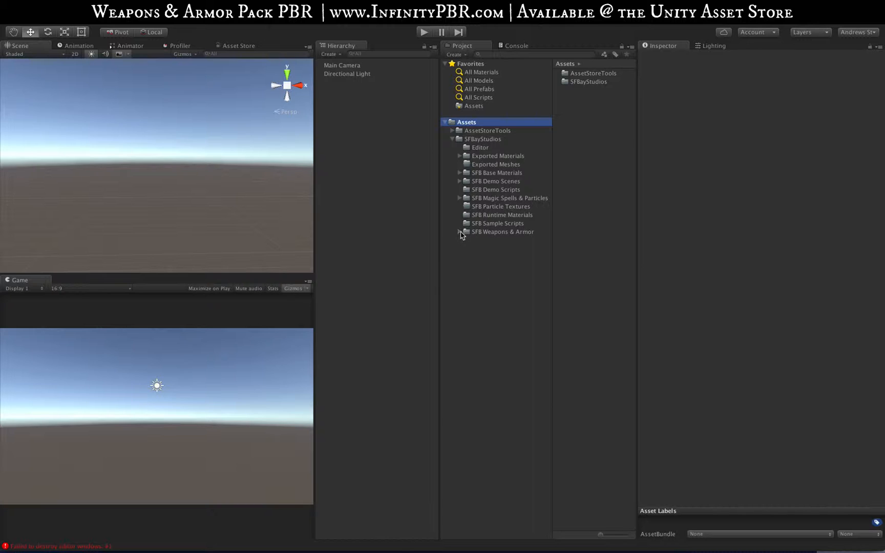
pyautogui.click(459, 232)
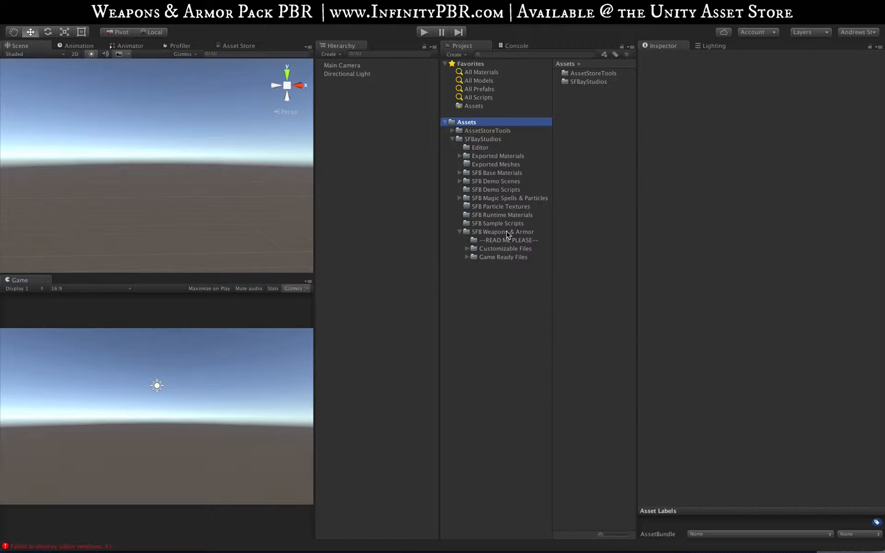
pyautogui.moveTo(482, 260)
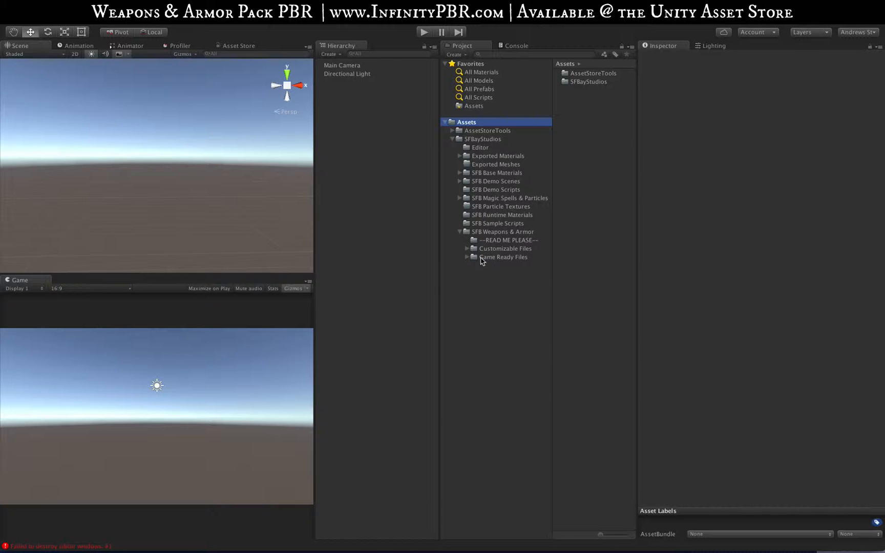
pyautogui.click(503, 257)
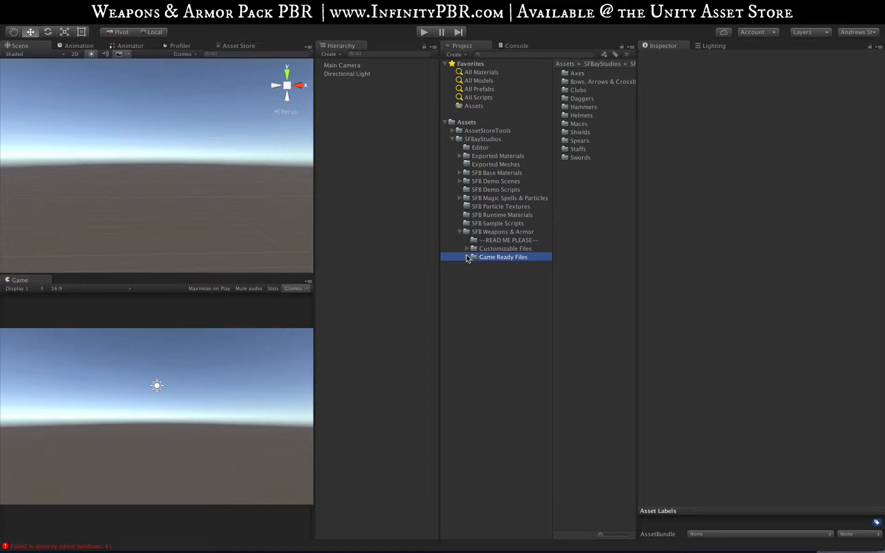
pyautogui.click(466, 256)
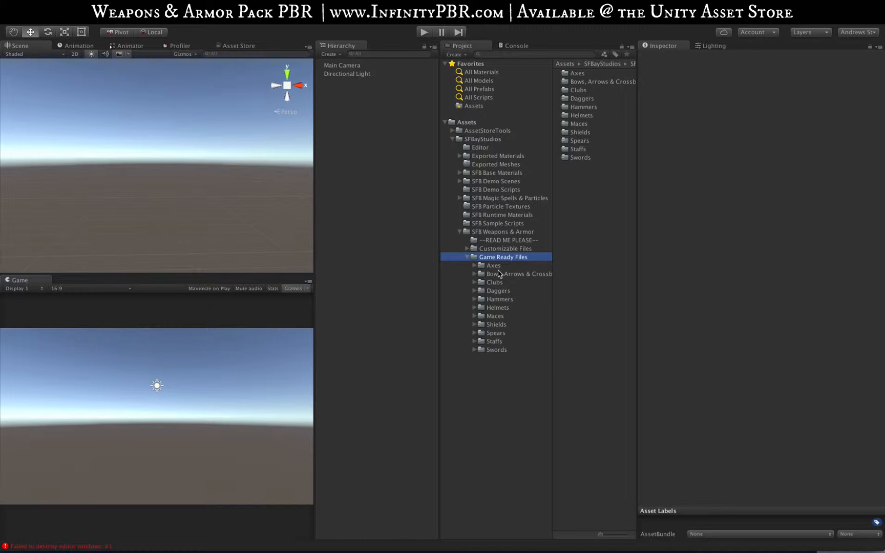
pyautogui.click(504, 248)
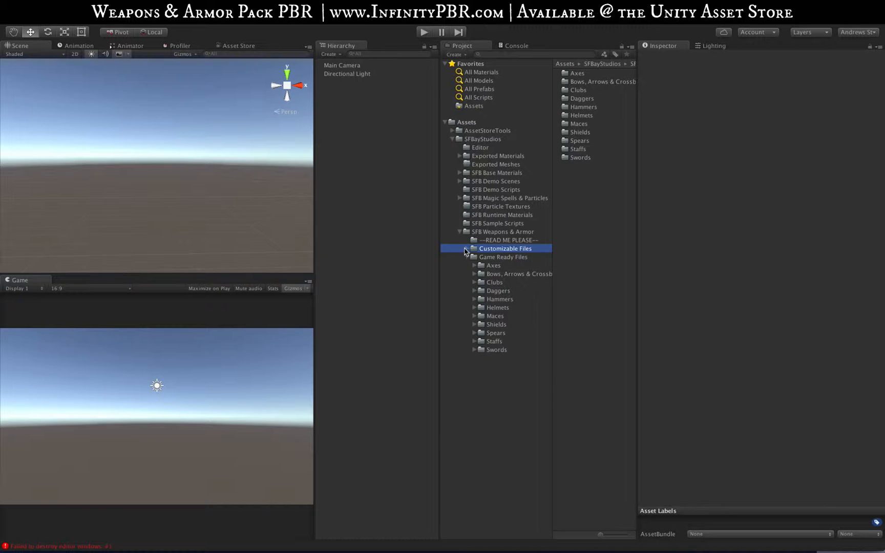
pyautogui.click(467, 248)
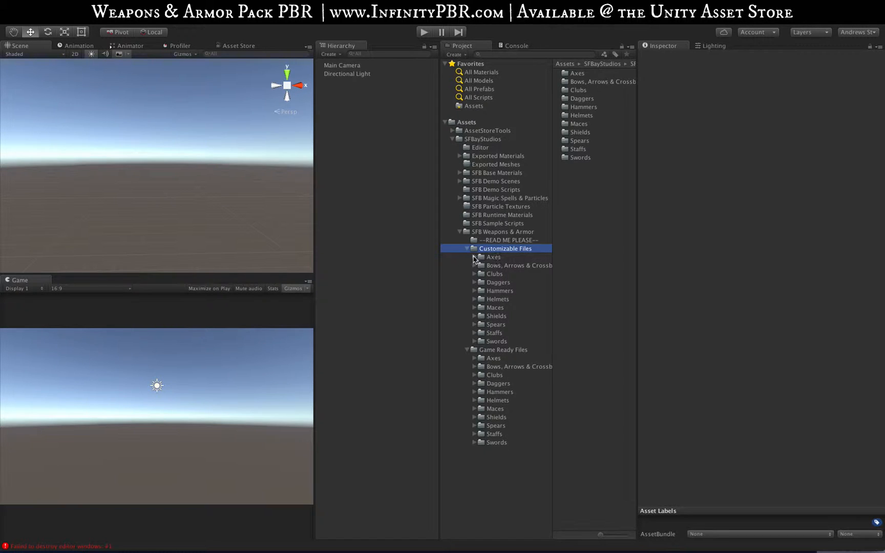
# Inspect the customizable SFBv1_Axe001 material, then collapse Customizable Files to list Game Ready categories
pyautogui.click(475, 256)
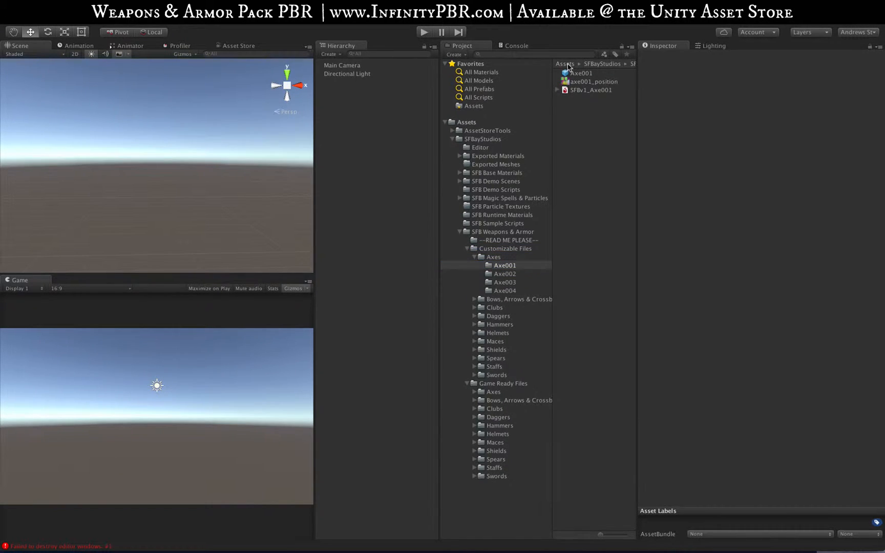
pyautogui.click(590, 90)
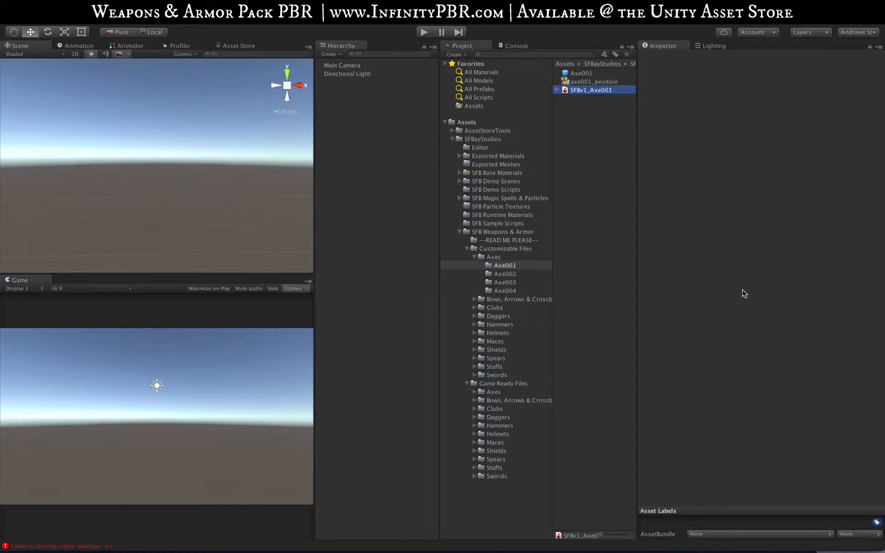
pyautogui.moveTo(740, 289)
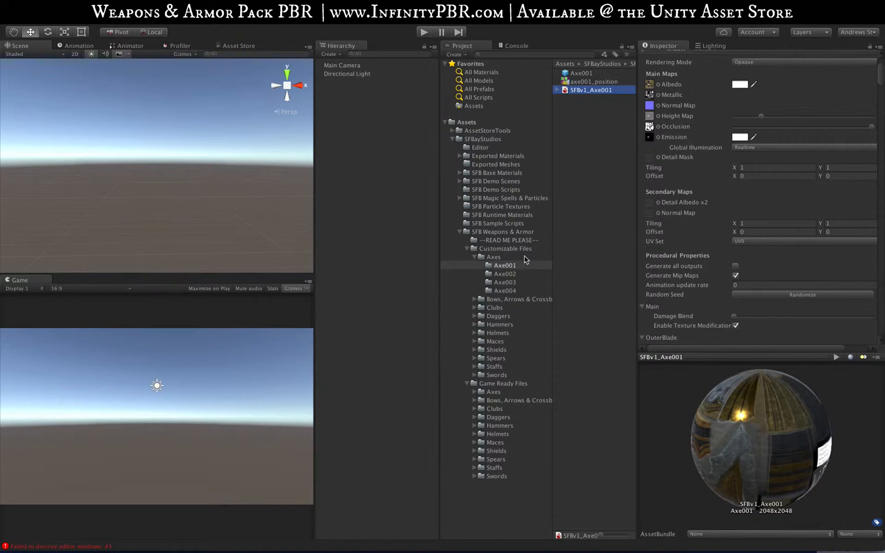
pyautogui.moveTo(493, 253)
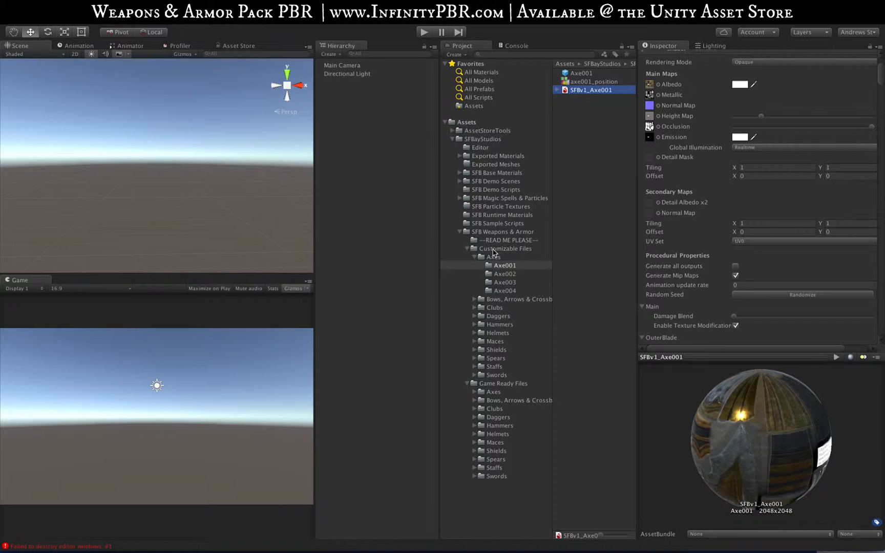
pyautogui.moveTo(511, 253)
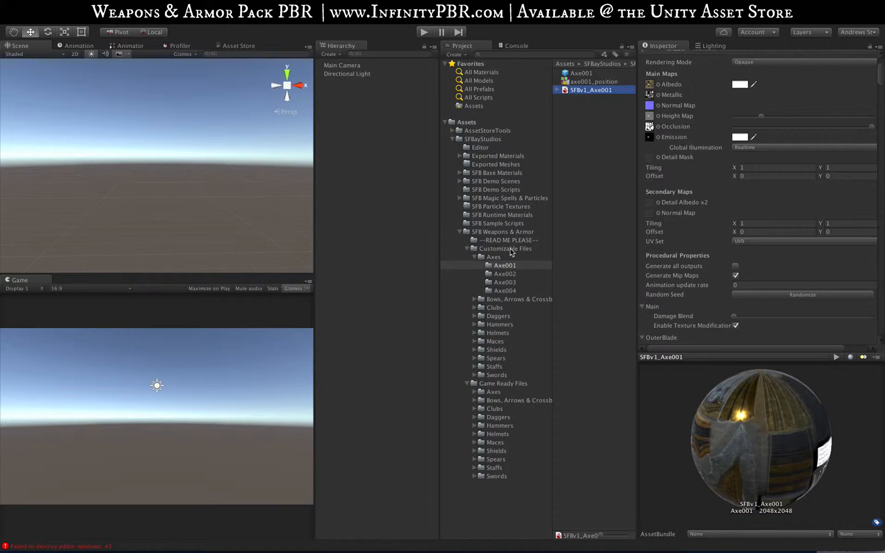
pyautogui.moveTo(508, 253)
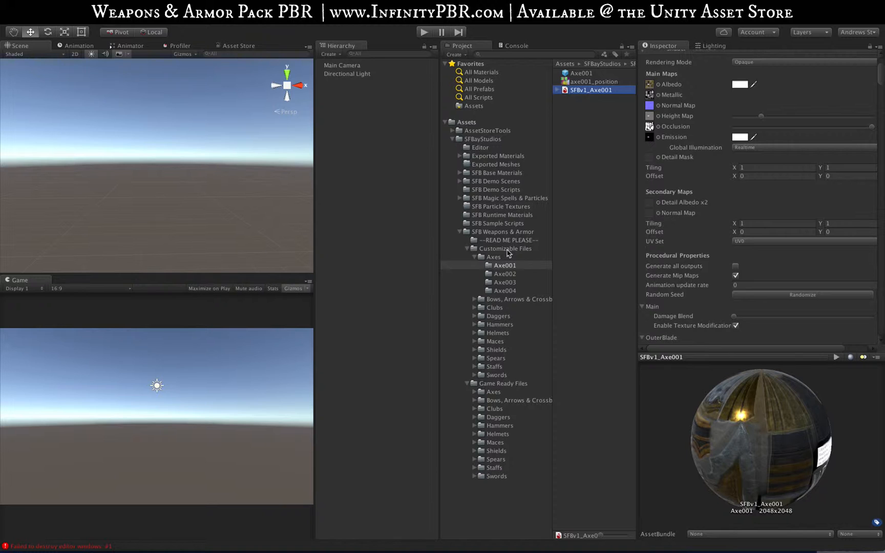
pyautogui.moveTo(505, 253)
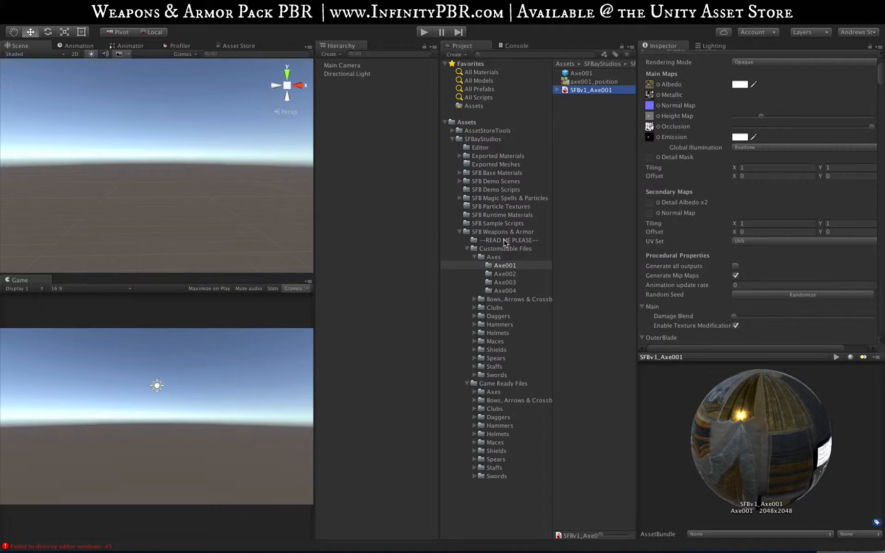
pyautogui.moveTo(475, 244)
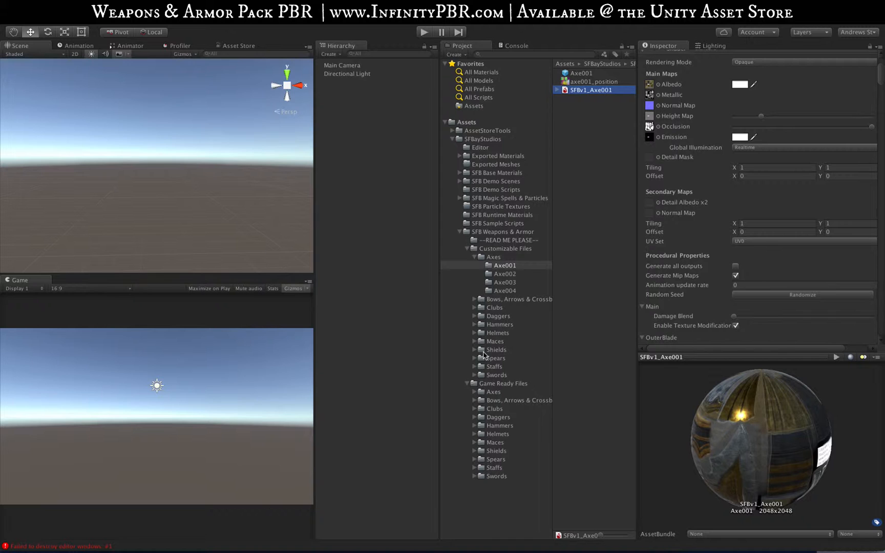
pyautogui.moveTo(503, 287)
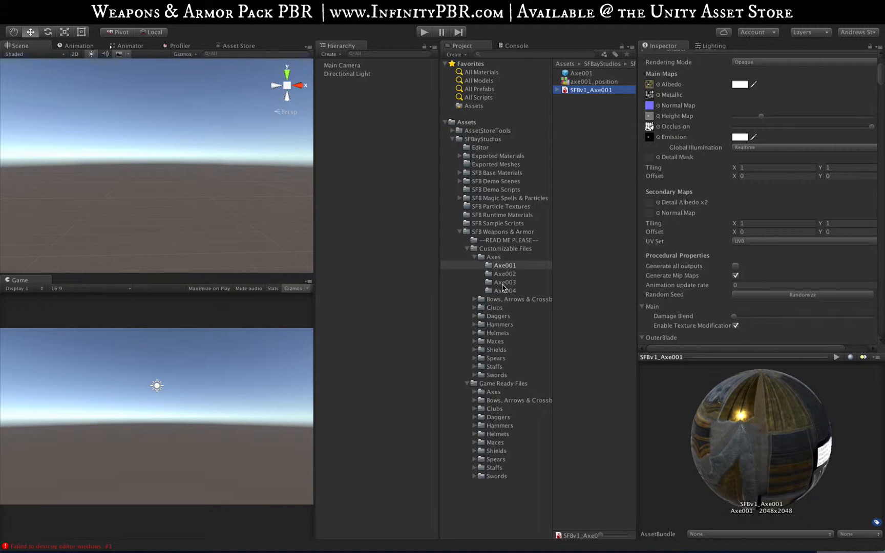
pyautogui.click(471, 249)
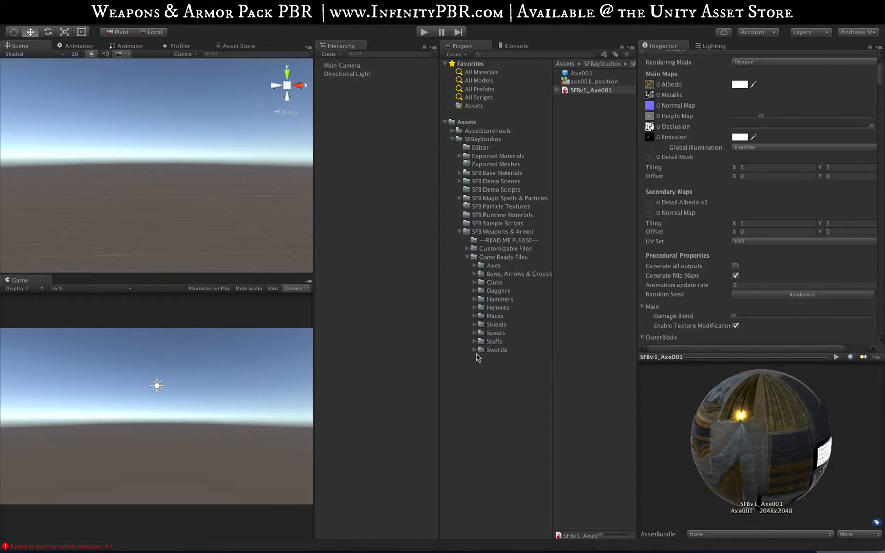
# Open Axes > Axe001 and review the albedo texture's 2048 Max Size, leaving it unchanged
pyautogui.click(493, 265)
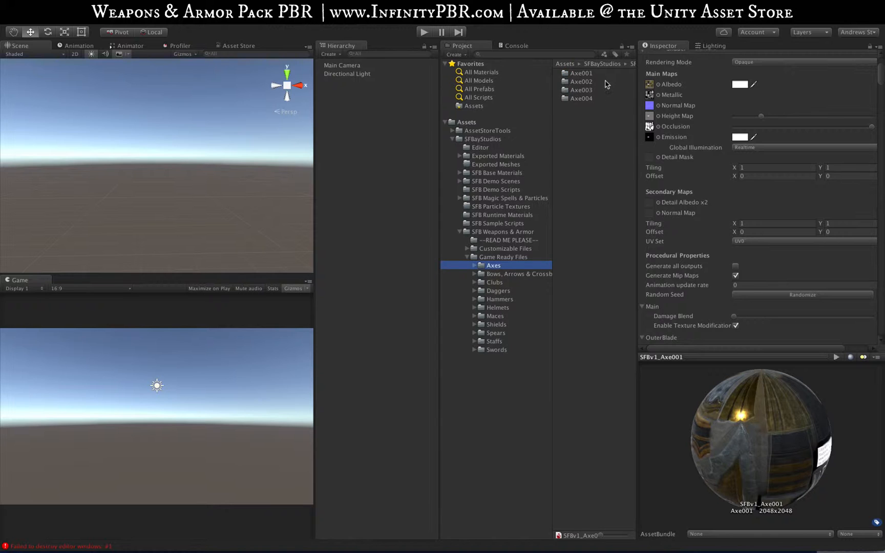
pyautogui.click(483, 265)
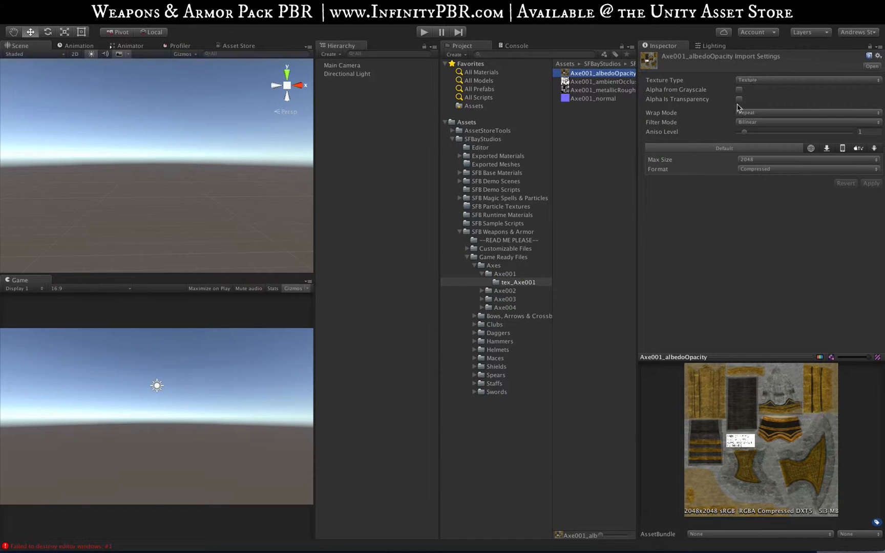
pyautogui.moveTo(743, 419)
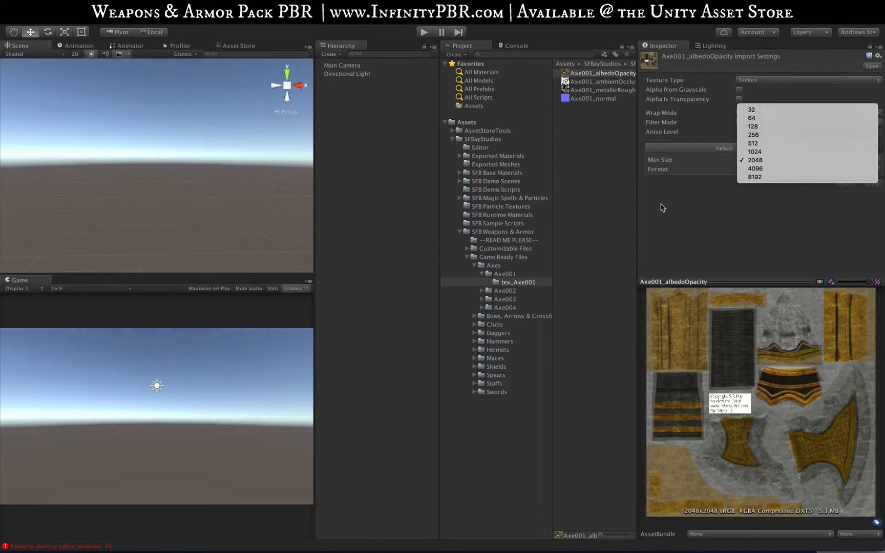
pyautogui.click(754, 160)
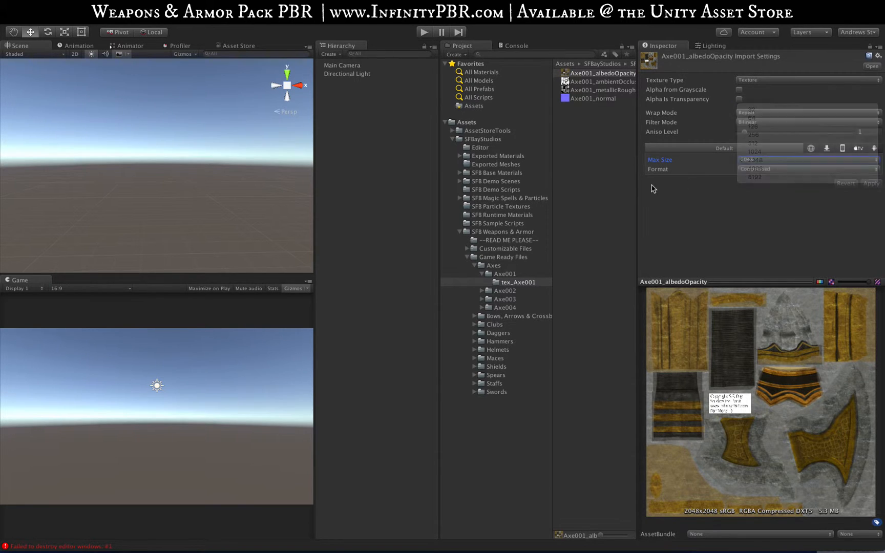
pyautogui.click(811, 148)
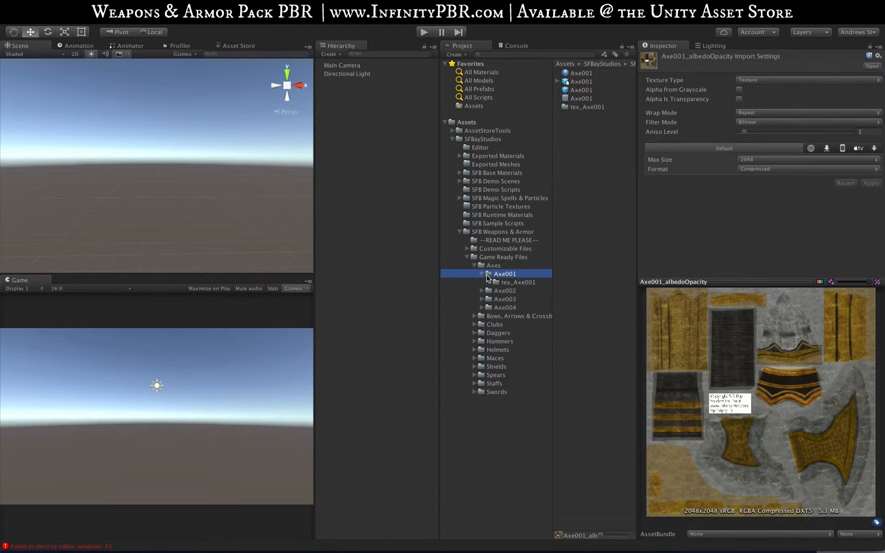
# Inspect the Axe001 material's albedo, normal and occlusion maps, keeping occlusion strength at 1
pyautogui.click(580, 73)
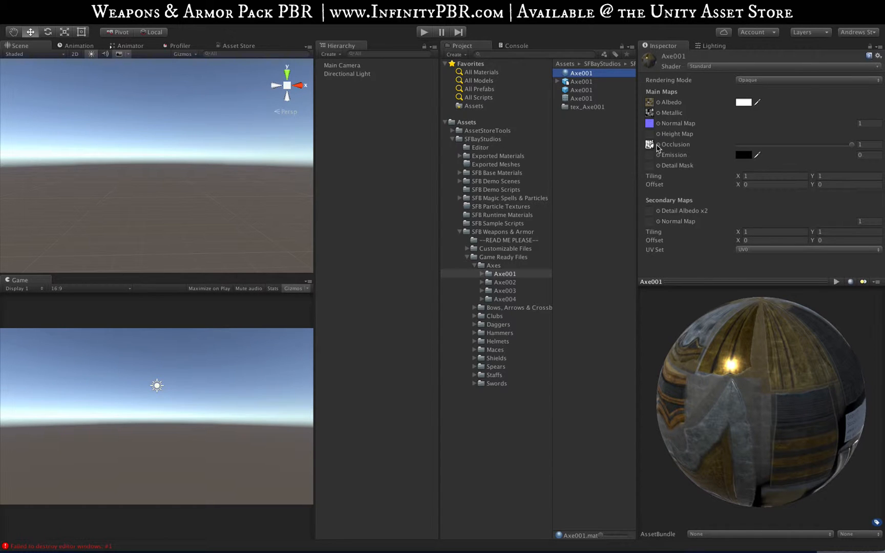
pyautogui.moveTo(659, 170)
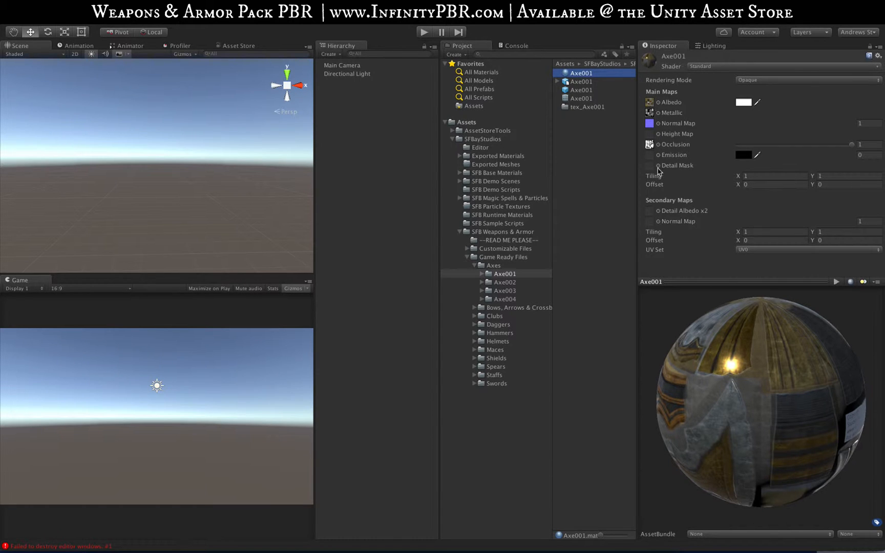
pyautogui.moveTo(744, 145)
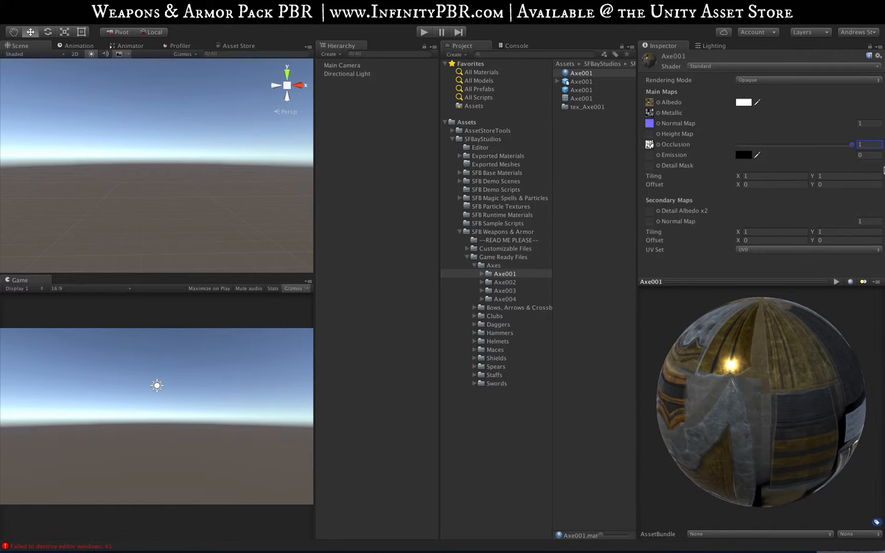
pyautogui.moveTo(848, 144); pyautogui.dragTo(738, 145)
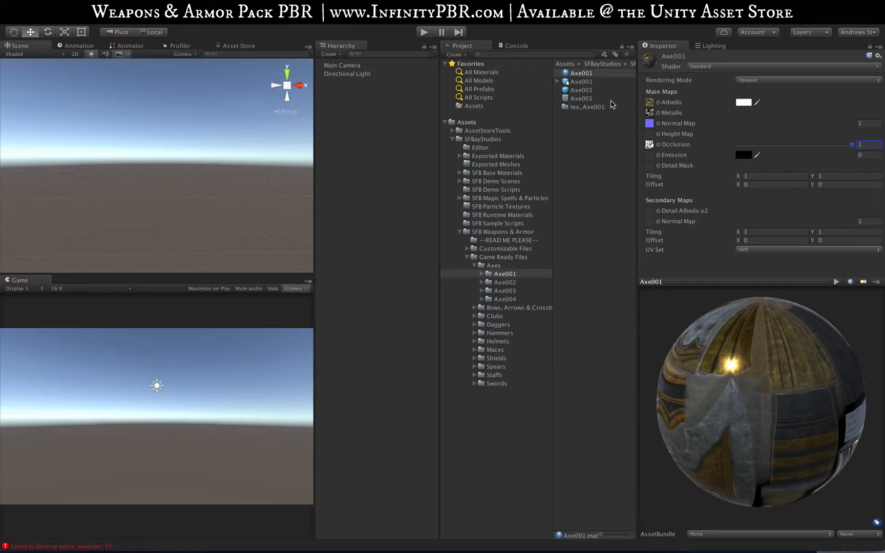
# View the Axe001 model's import settings, then select the next Axe001 asset
pyautogui.click(580, 81)
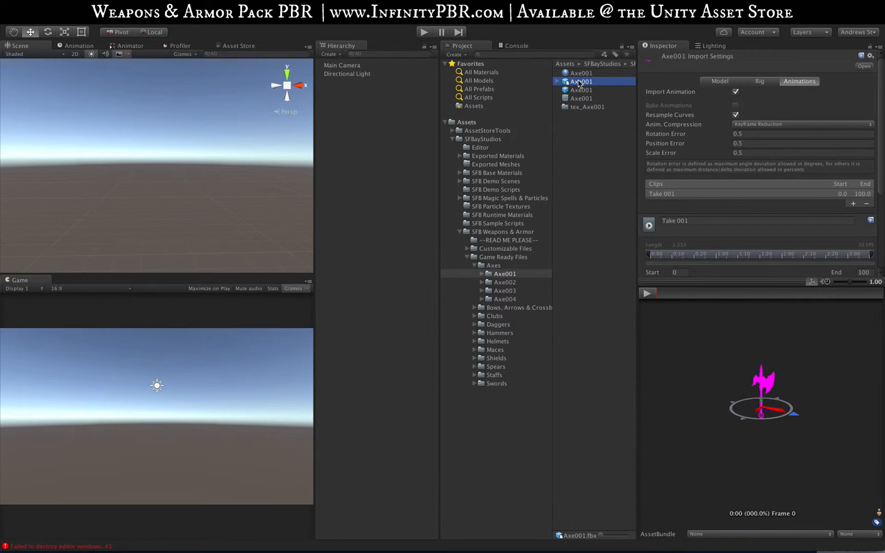
pyautogui.moveTo(631, 85)
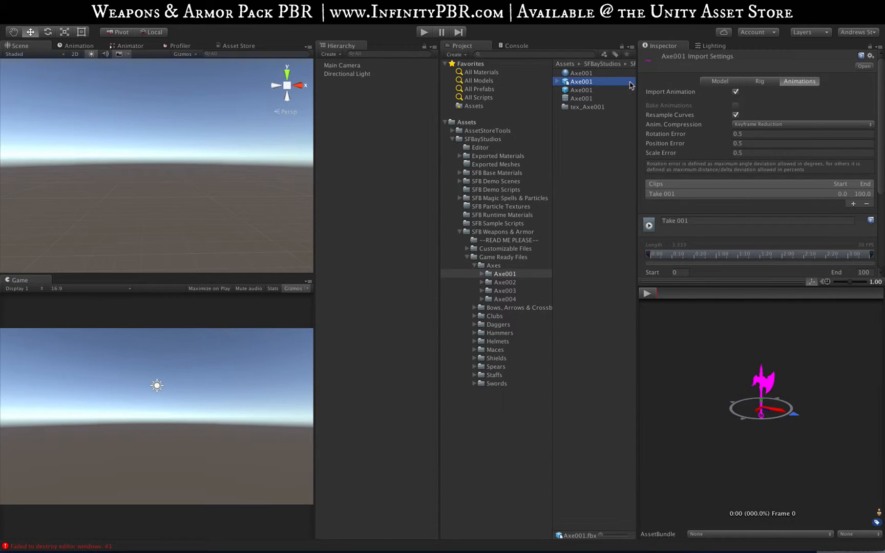
pyautogui.click(581, 90)
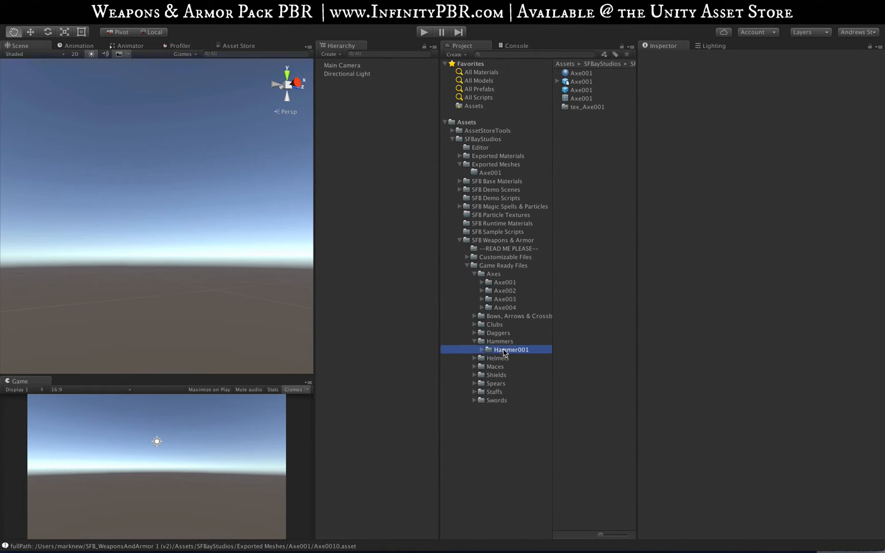
# Open Hammer001 and delete the placed Hammer001a model from the scene
pyautogui.click(510, 350)
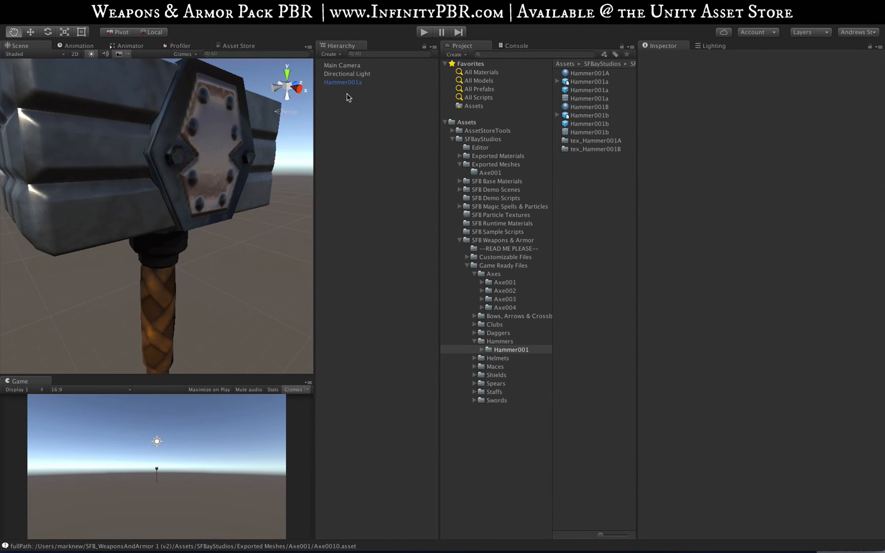
pyautogui.rightClick(342, 82)
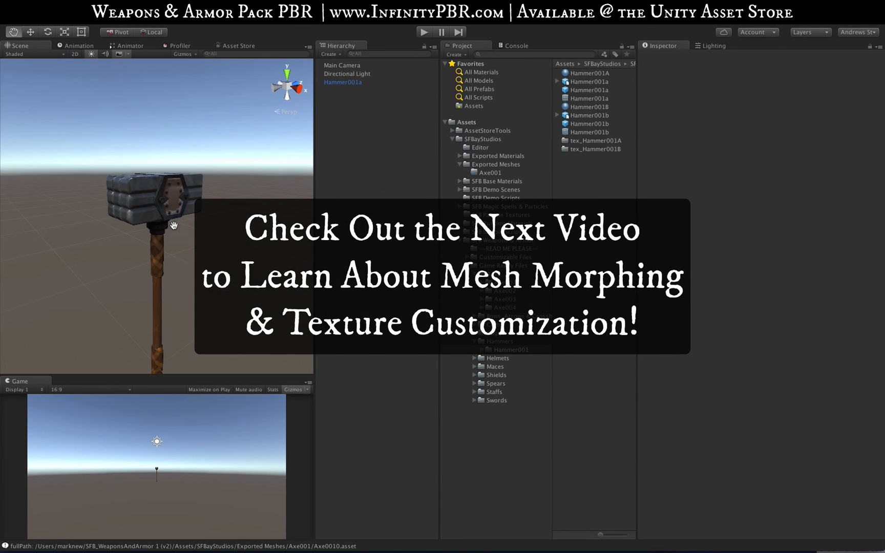
pyautogui.rightClick(342, 82)
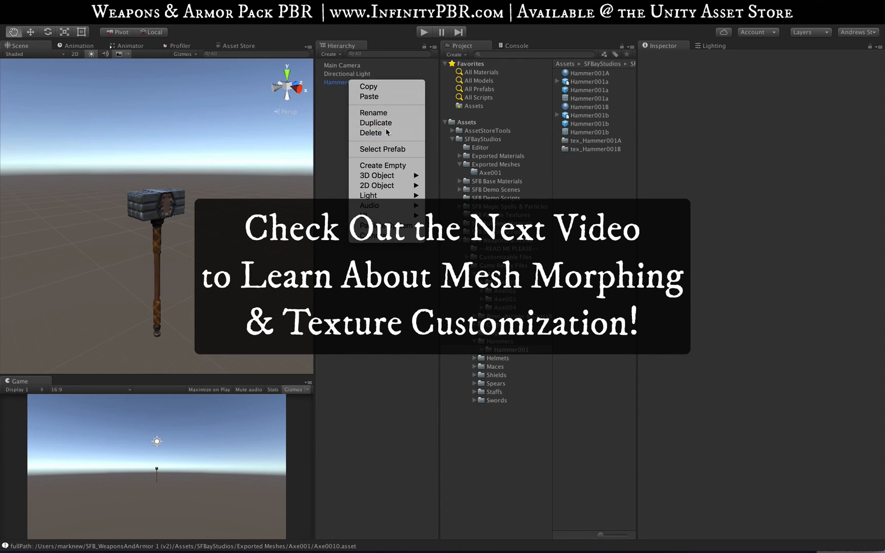
pyautogui.click(371, 133)
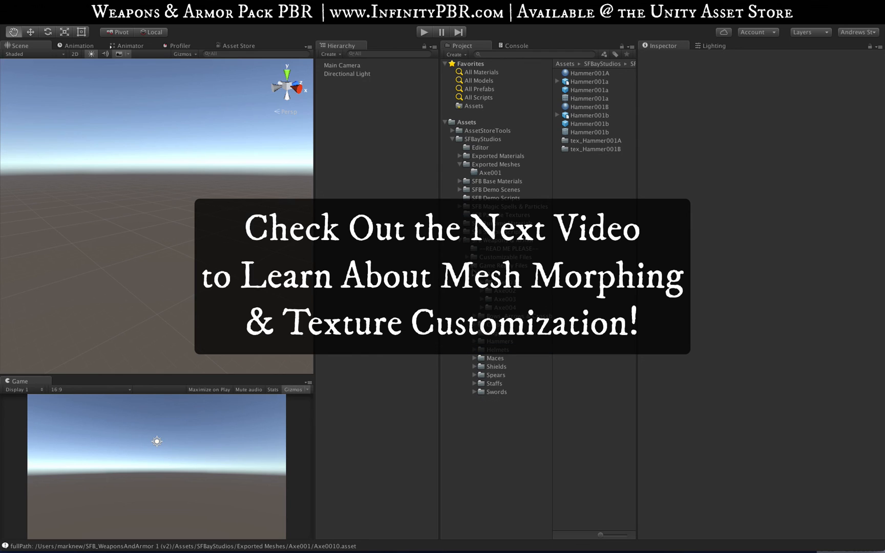